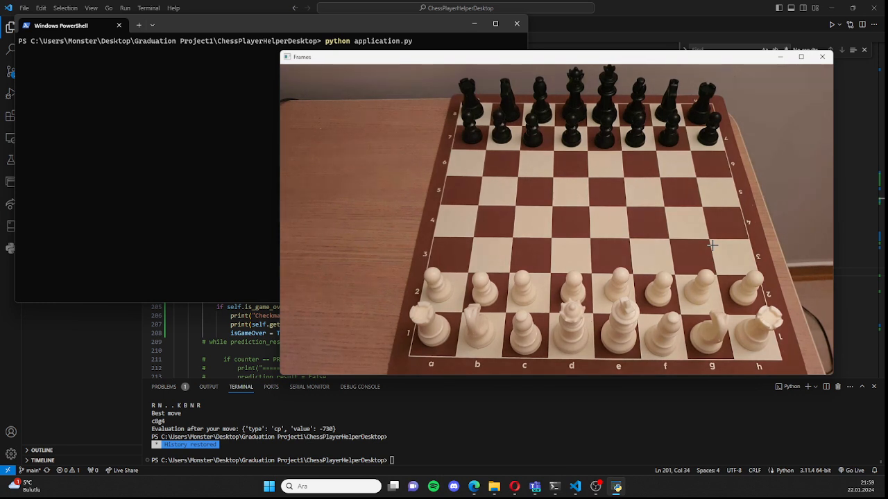
pyautogui.moveTo(702, 252)
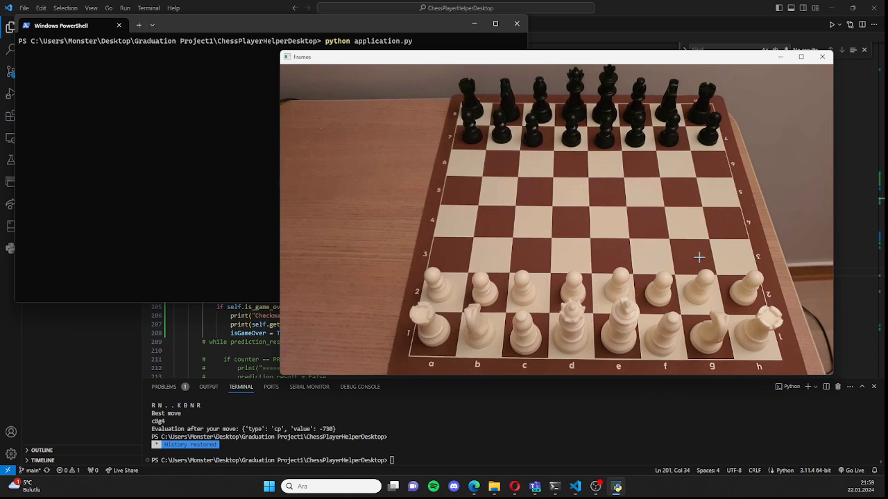
pyautogui.moveTo(694, 260)
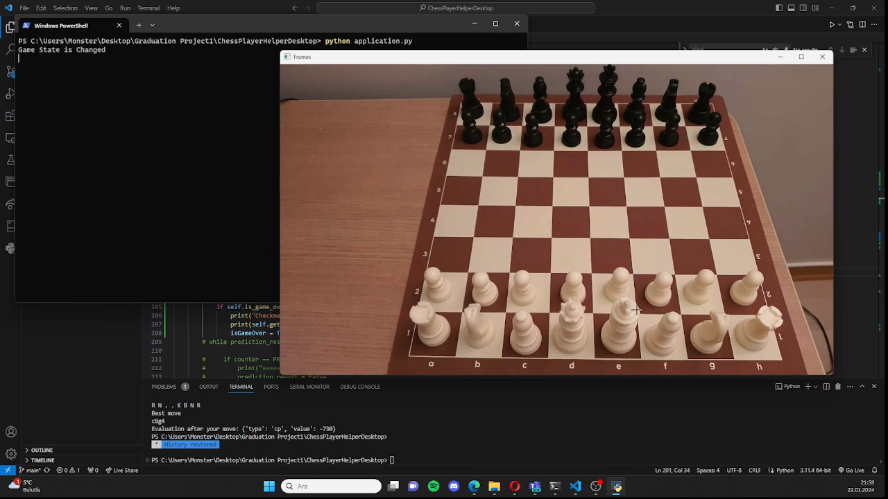
pyautogui.moveTo(608, 303)
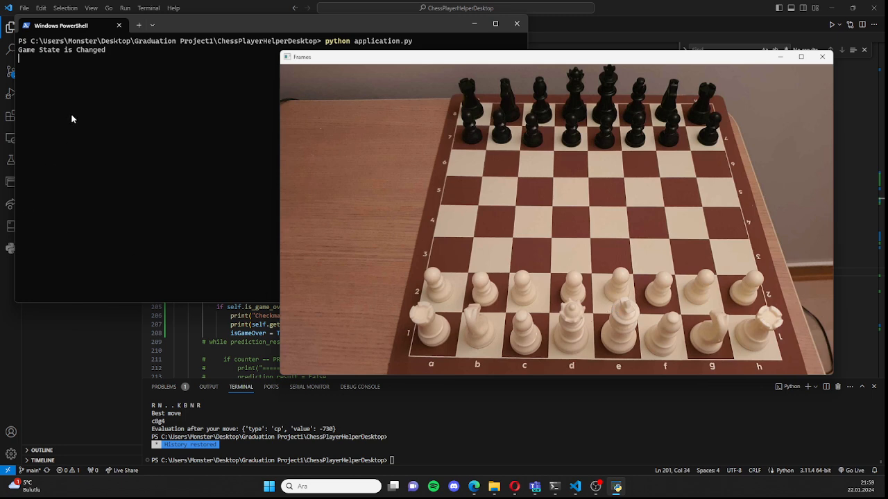
pyautogui.moveTo(129, 75)
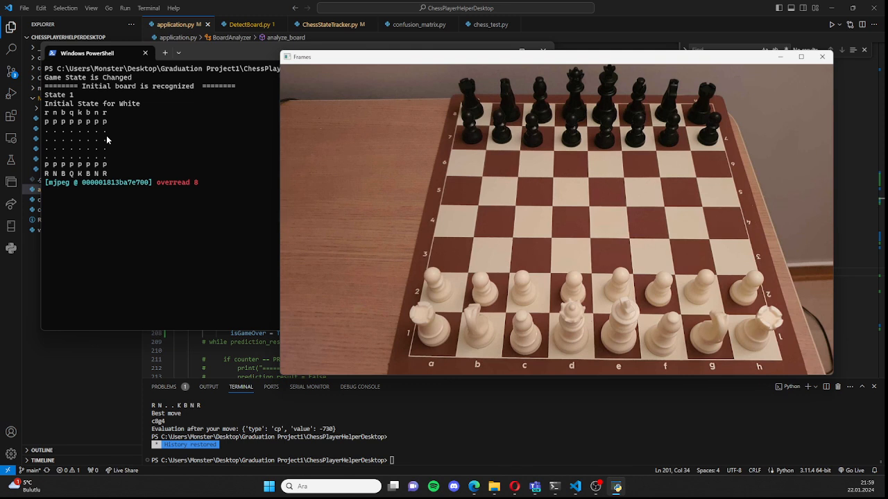
pyautogui.moveTo(596, 225)
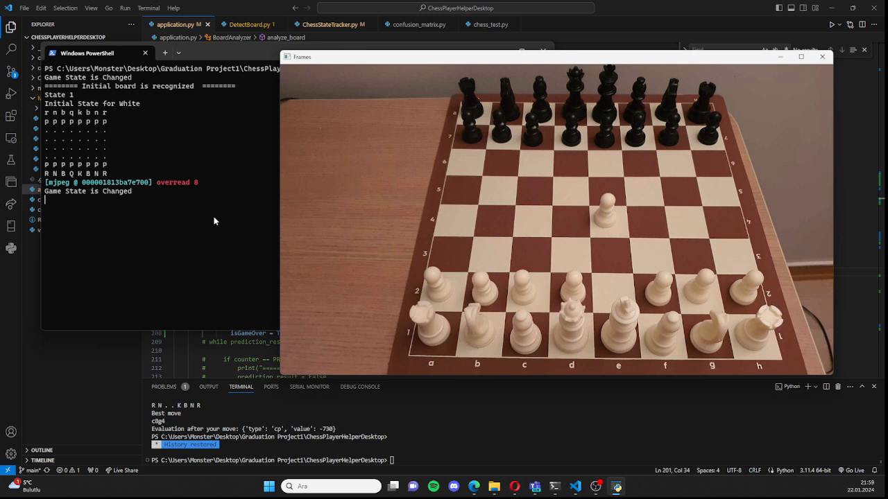
pyautogui.moveTo(211, 215)
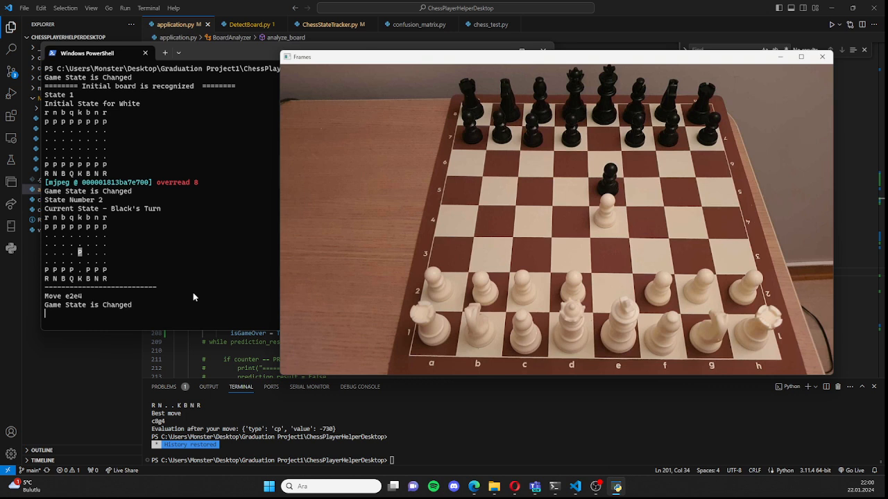
pyautogui.moveTo(153, 311)
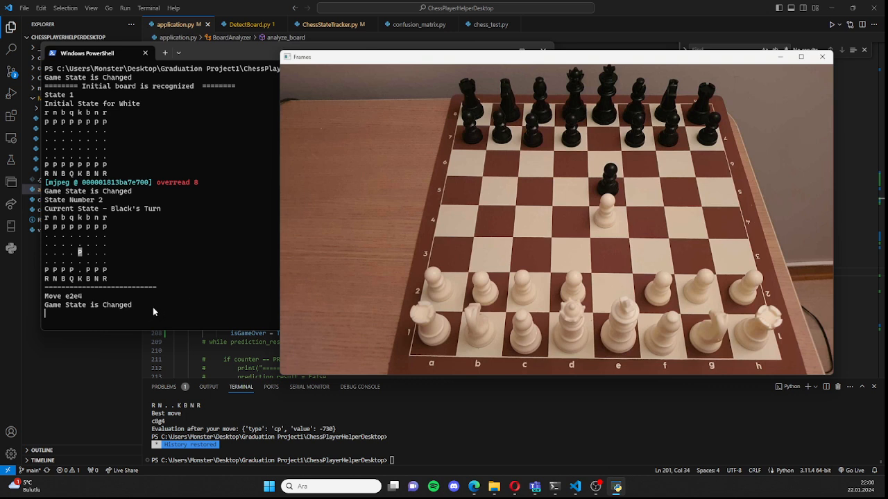
pyautogui.moveTo(157, 308)
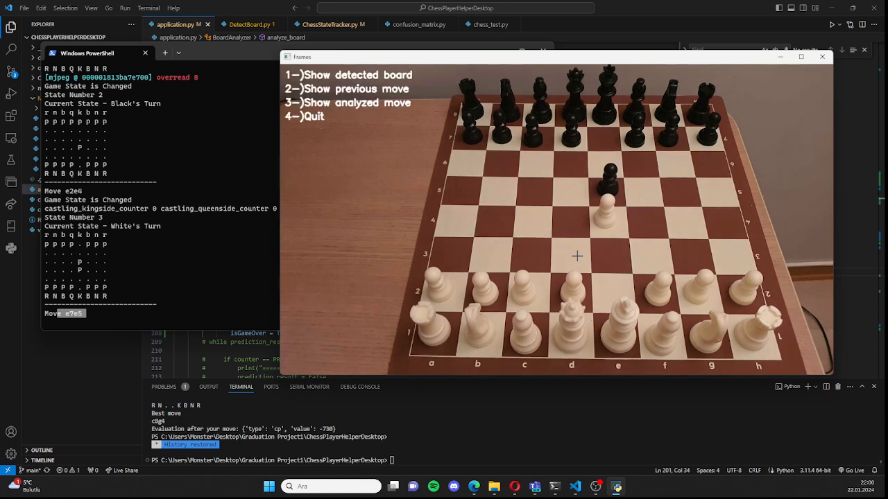
pyautogui.moveTo(405, 252)
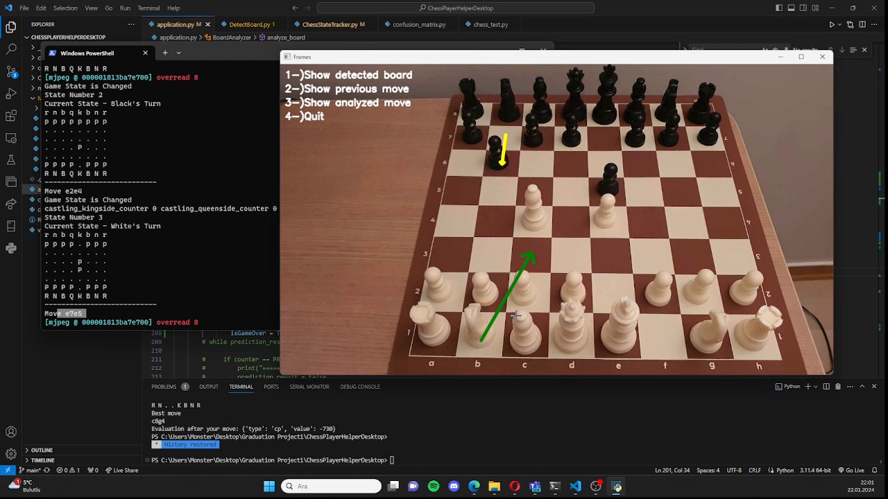
pyautogui.moveTo(539, 290)
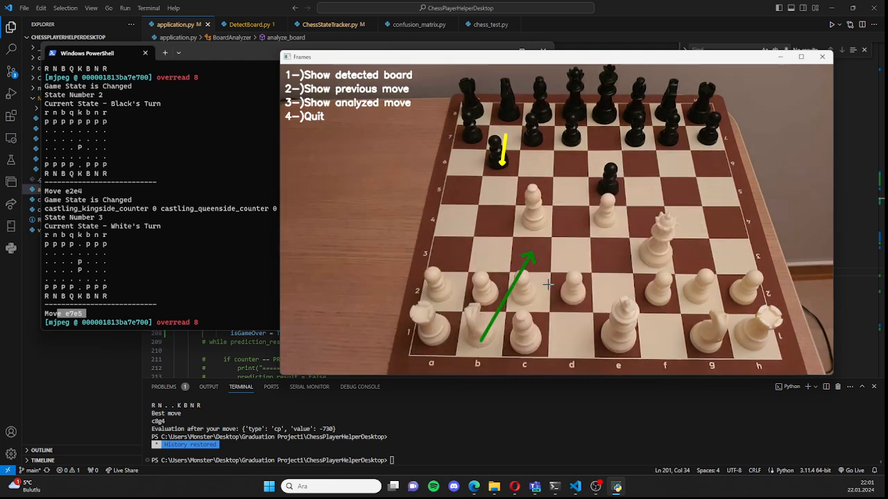
pyautogui.moveTo(616, 290)
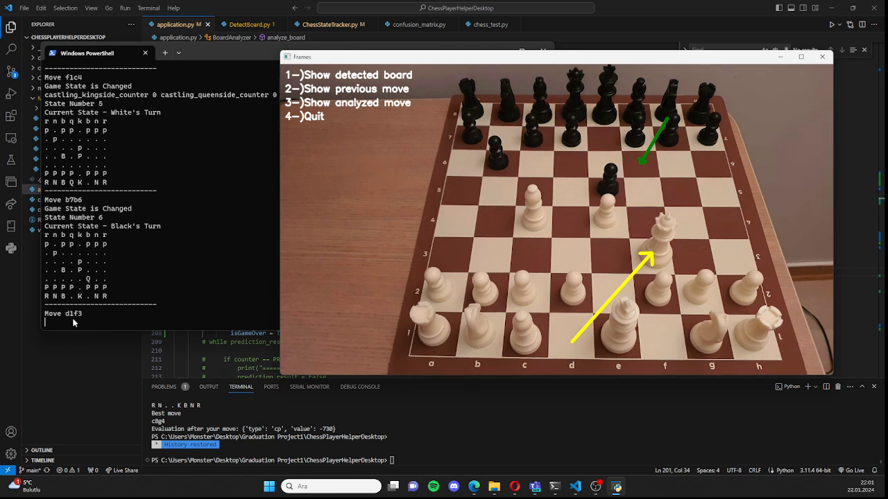
pyautogui.moveTo(719, 187)
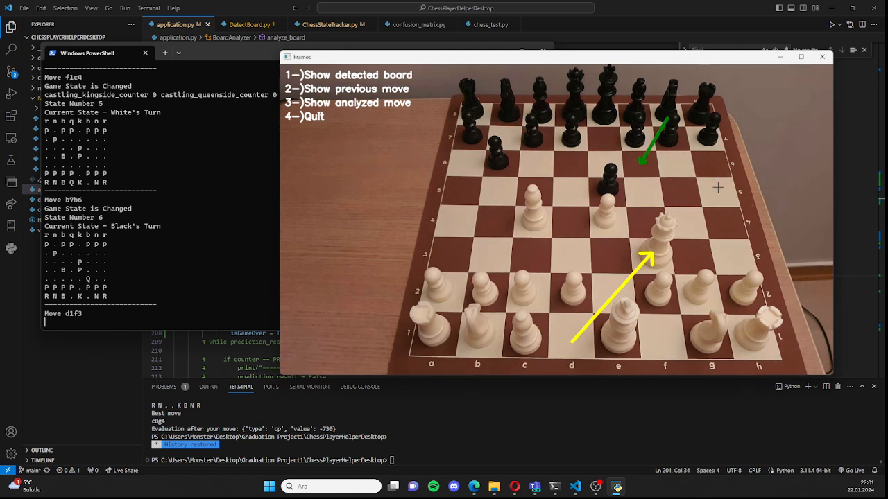
pyautogui.moveTo(666, 172)
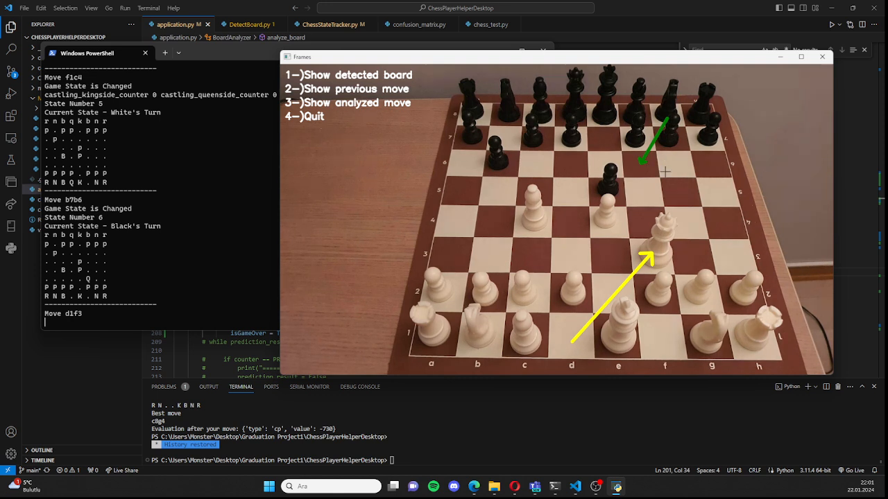